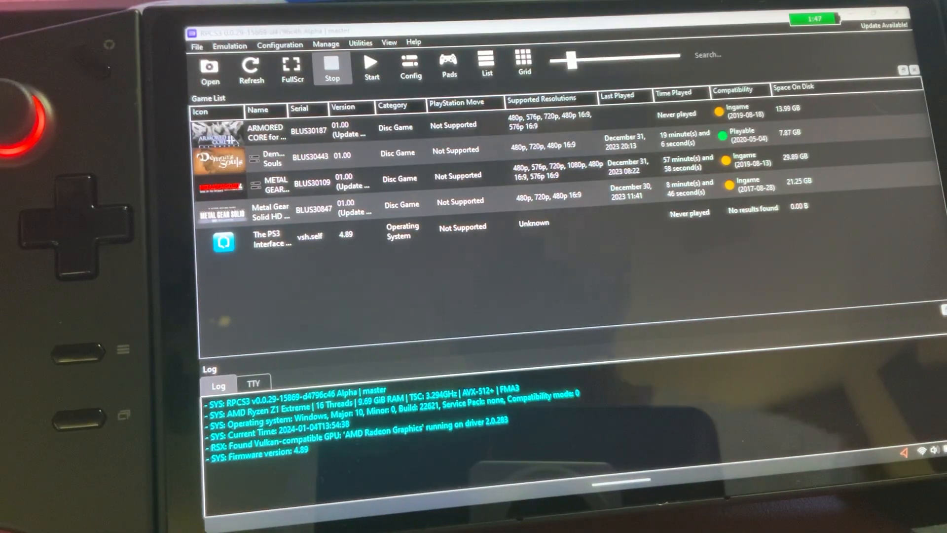
pyautogui.moveTo(602, 310)
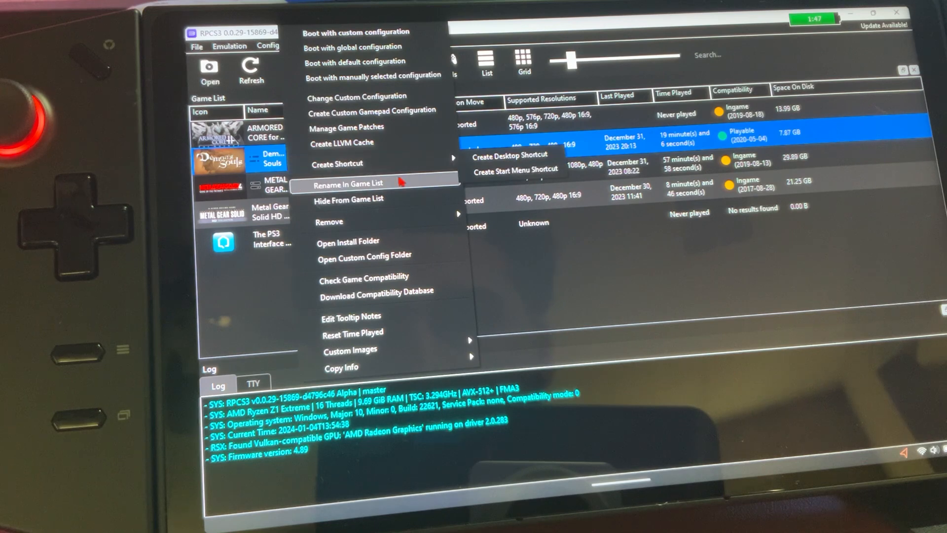
pyautogui.moveTo(356, 96)
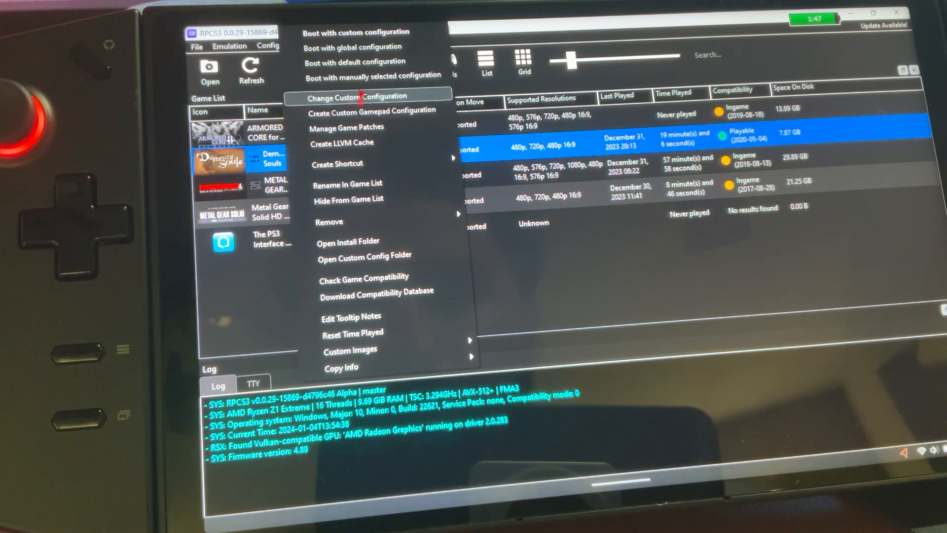
pyautogui.moveTo(368, 109)
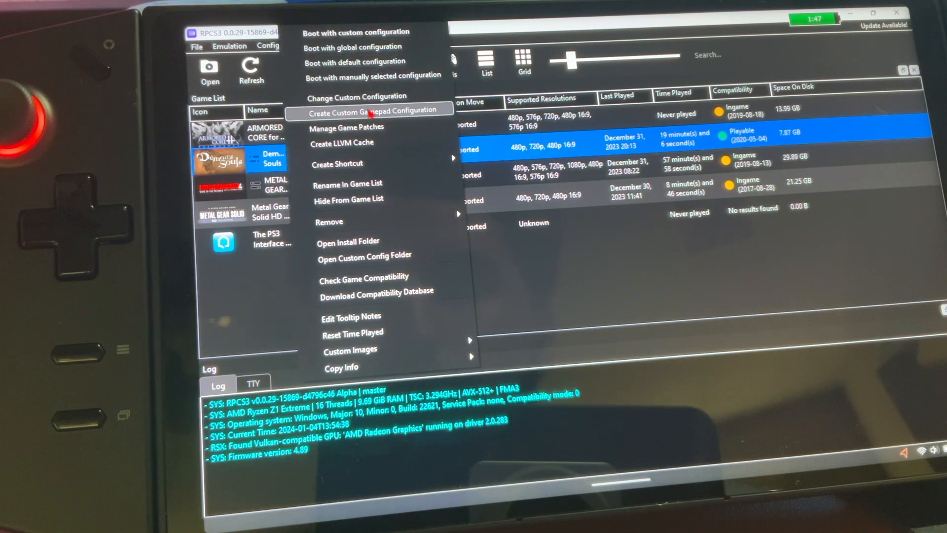
# Bring up Demon's Souls' custom configuration, showing CPU decoder and thread options
pyautogui.click(372, 110)
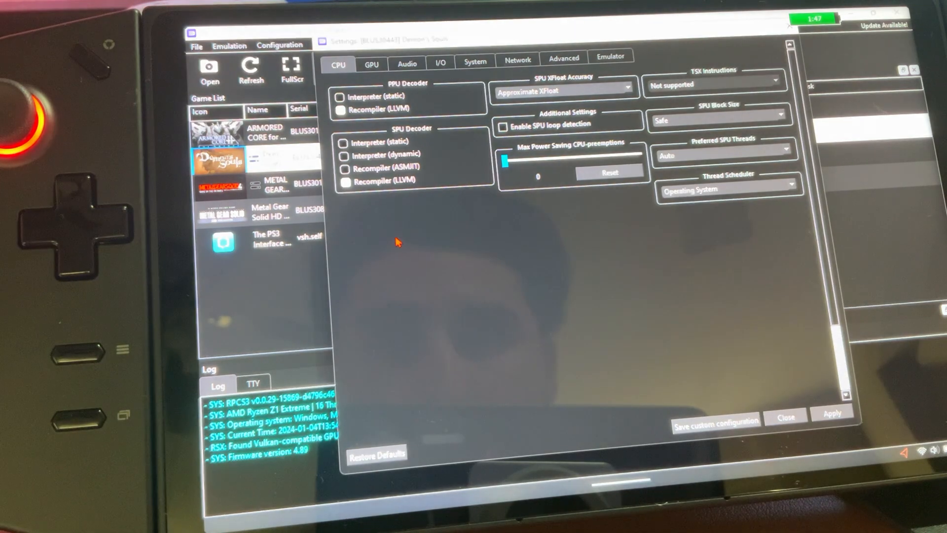
# Review the GPU settings keeping frame limit at Auto, then the System and Advanced settings
pyautogui.click(372, 63)
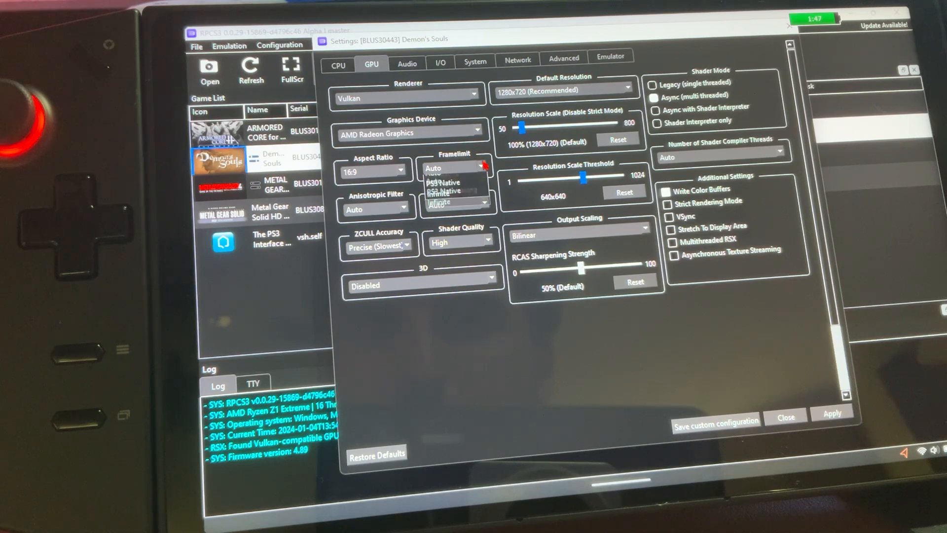
pyautogui.click(452, 168)
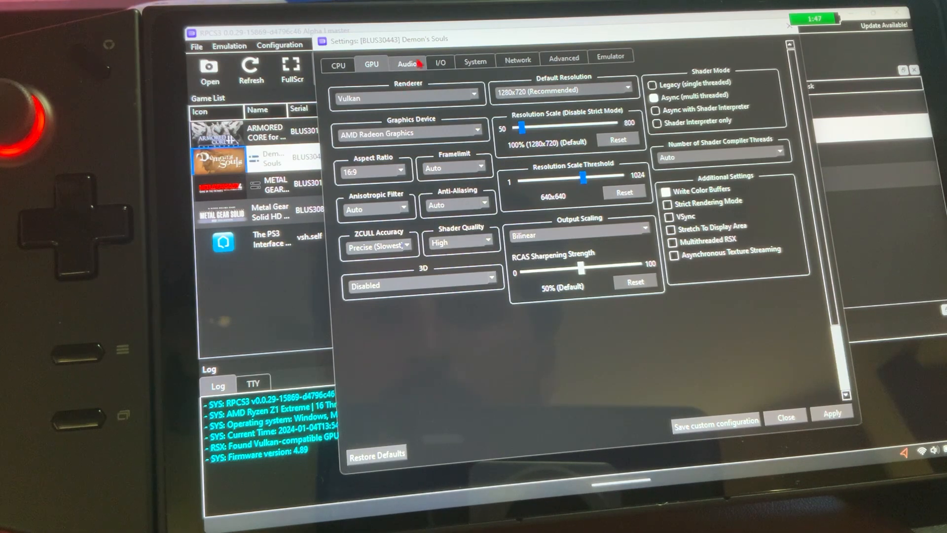
pyautogui.click(474, 59)
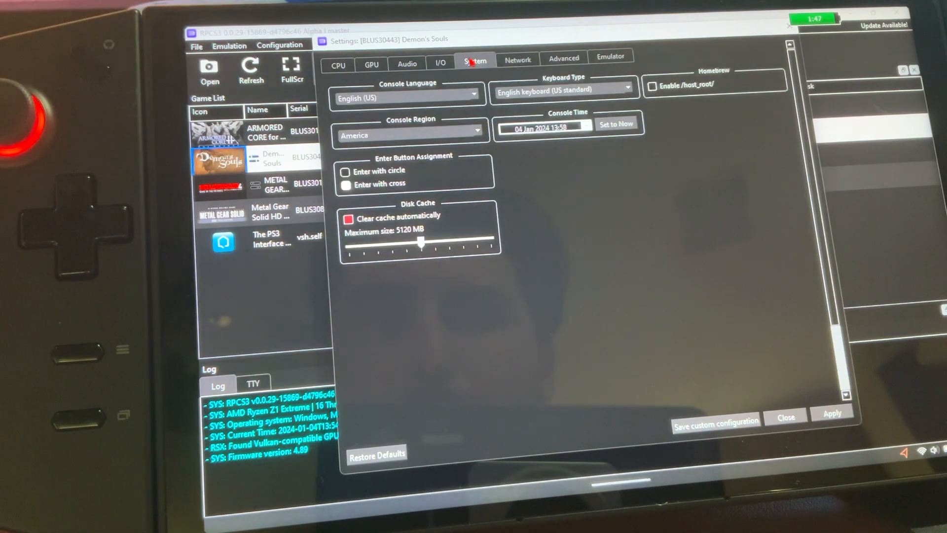
pyautogui.click(563, 57)
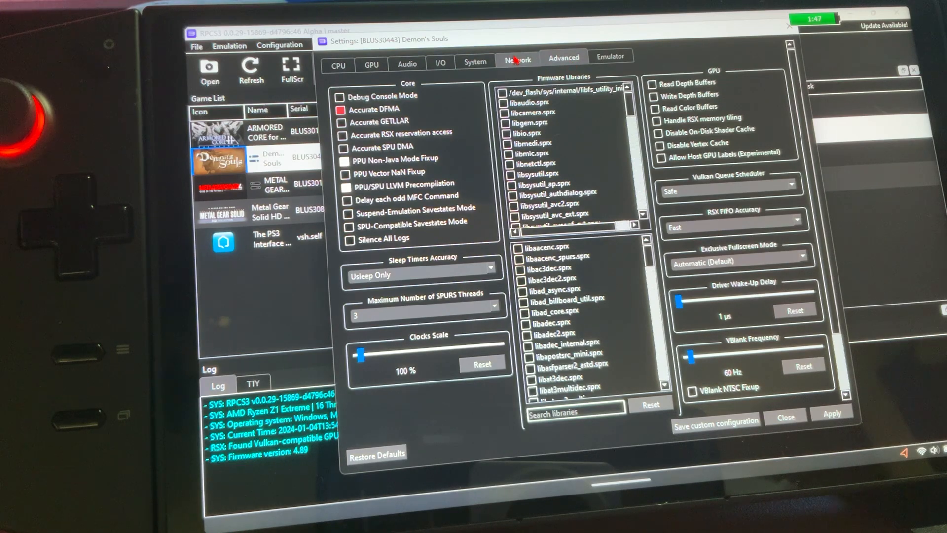
pyautogui.click(474, 58)
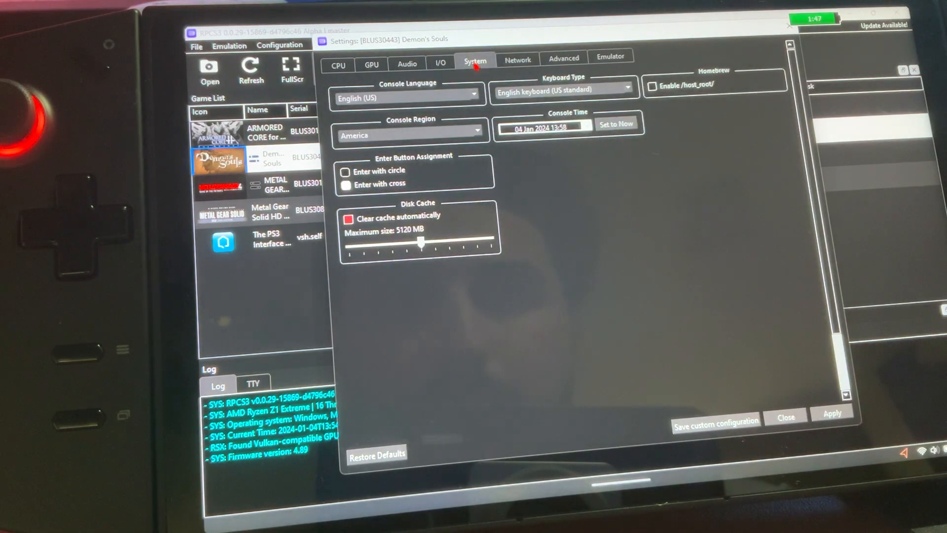
# Review the I/O, Audio, GPU and CPU settings, then close the settings dialog
pyautogui.click(440, 64)
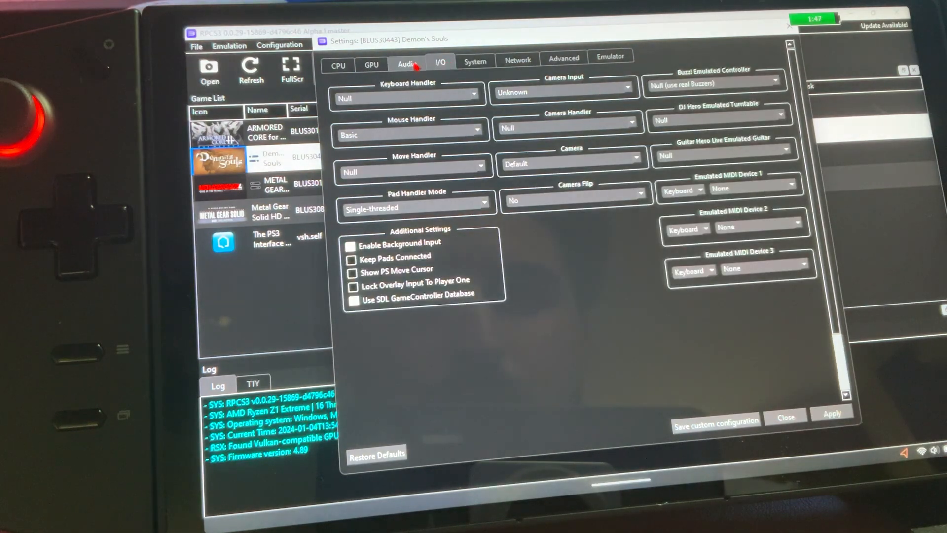
pyautogui.click(408, 62)
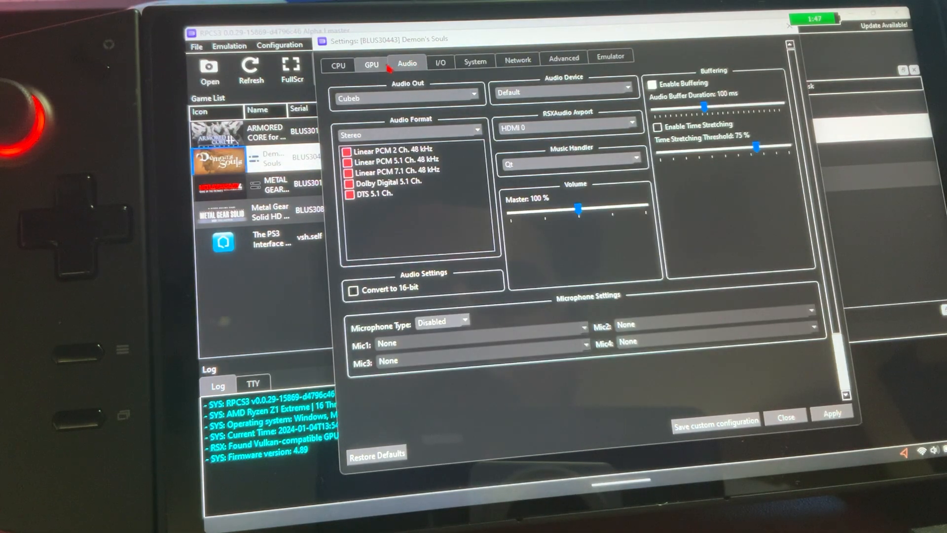
pyautogui.click(371, 63)
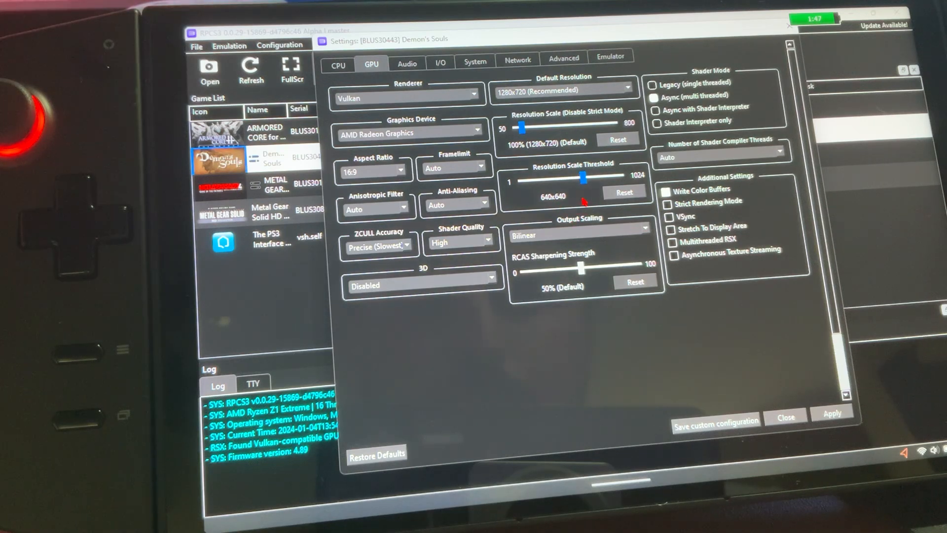
pyautogui.click(337, 63)
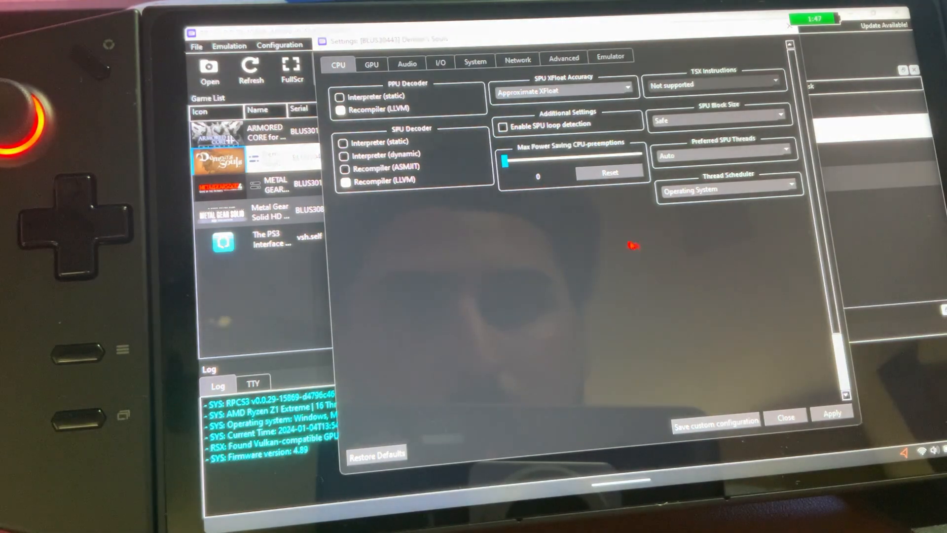
pyautogui.click(371, 64)
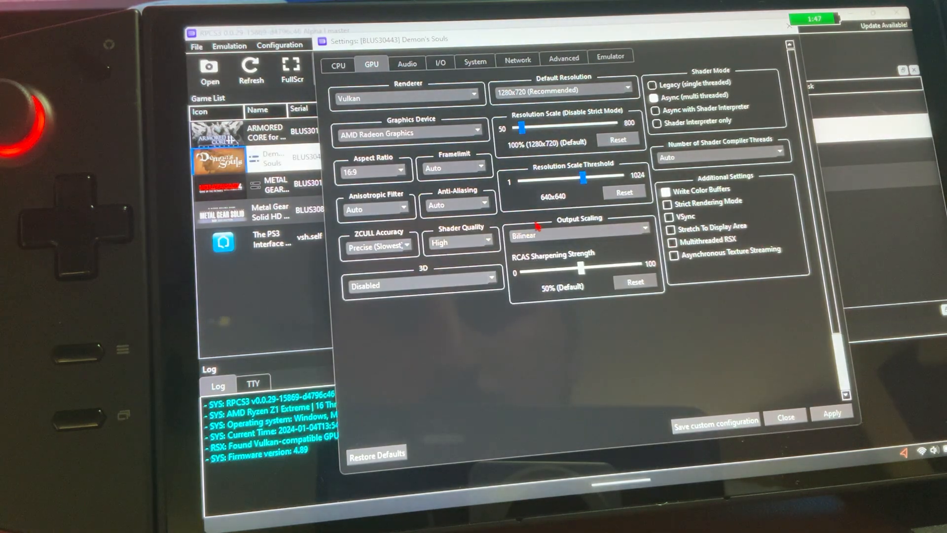
pyautogui.click(564, 58)
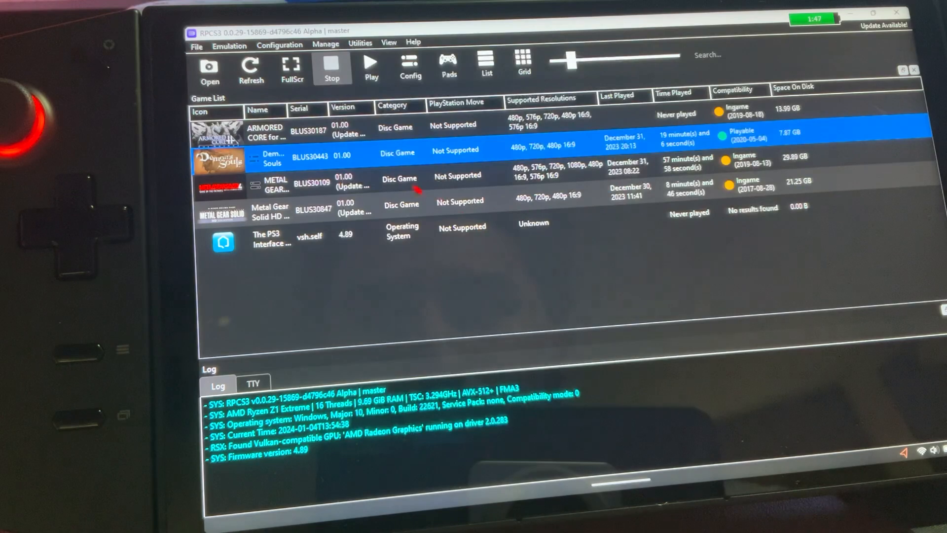
# Manage Demon's Souls' game patches, decline the patch update, and boot the game
pyautogui.rightClick(272, 159)
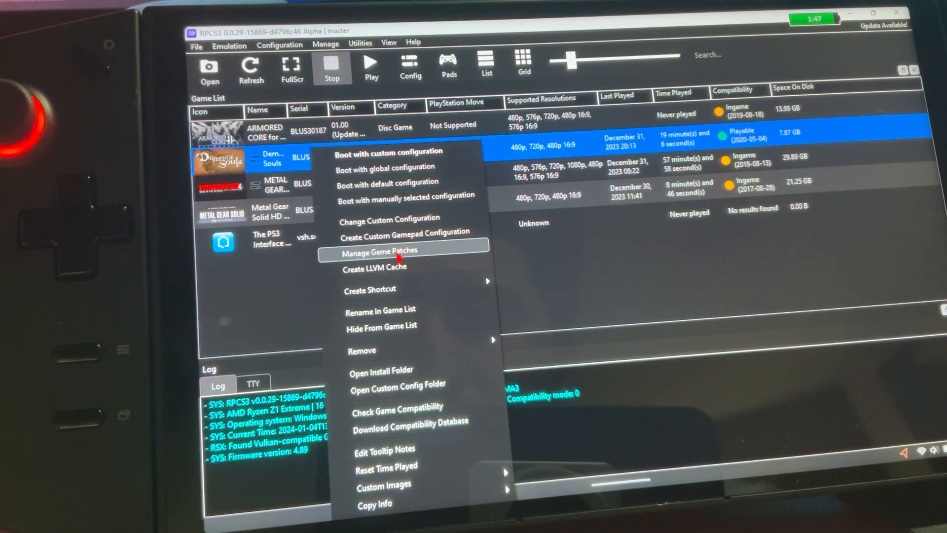
pyautogui.click(381, 251)
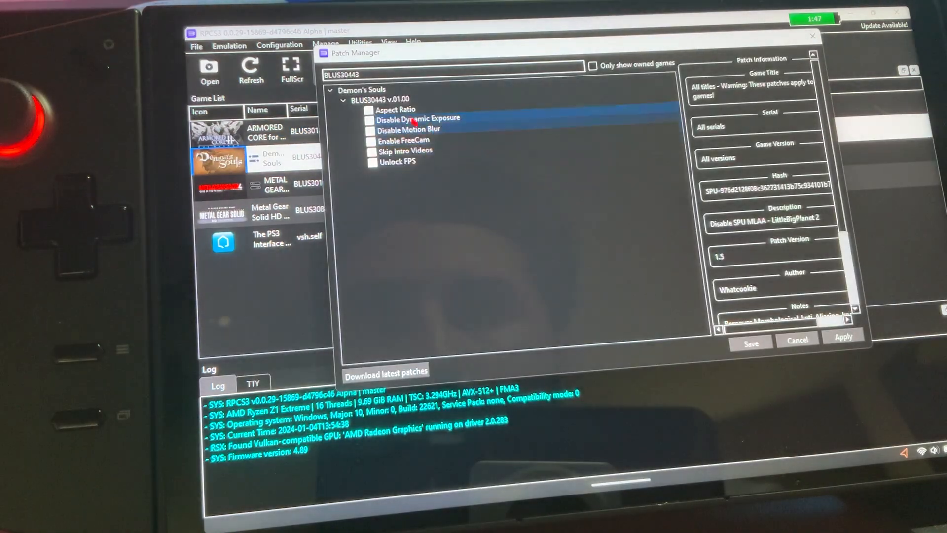
pyautogui.click(386, 370)
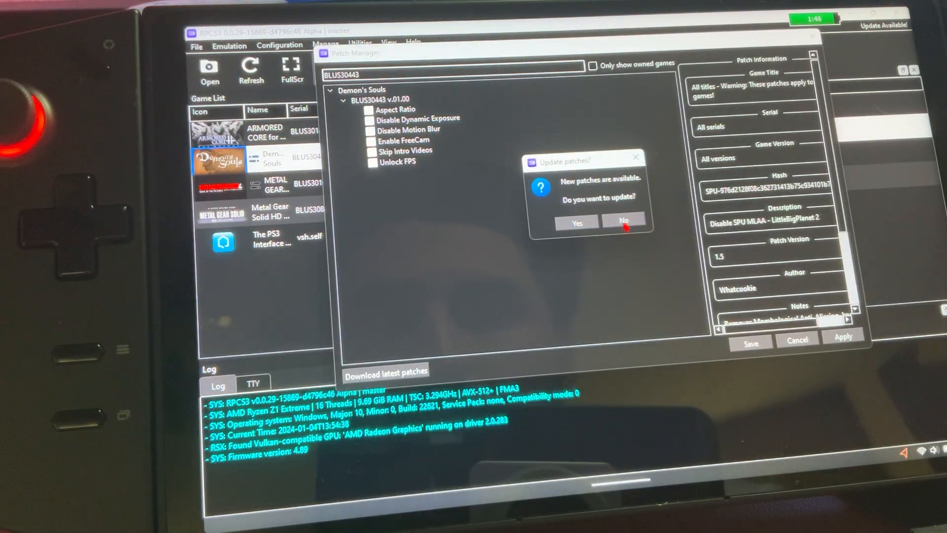
pyautogui.click(623, 221)
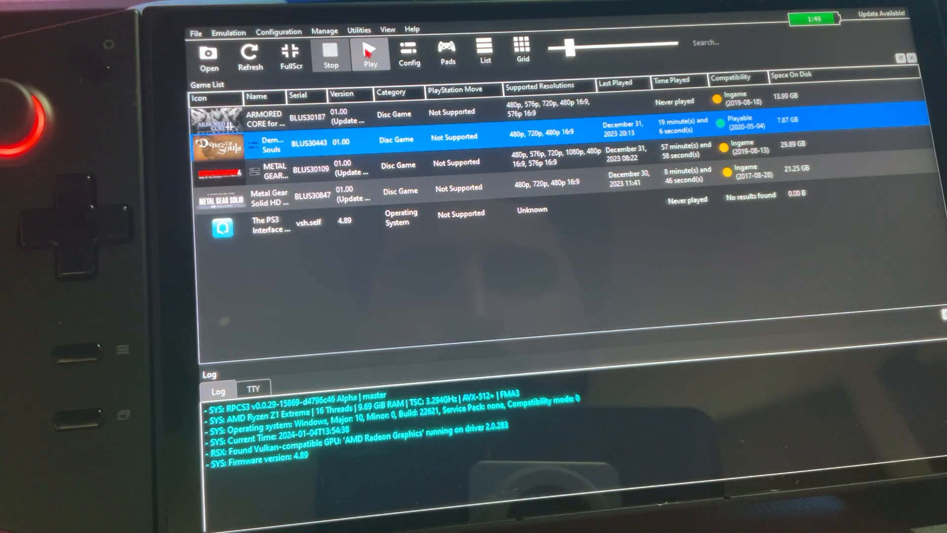
pyautogui.doubleClick(272, 144)
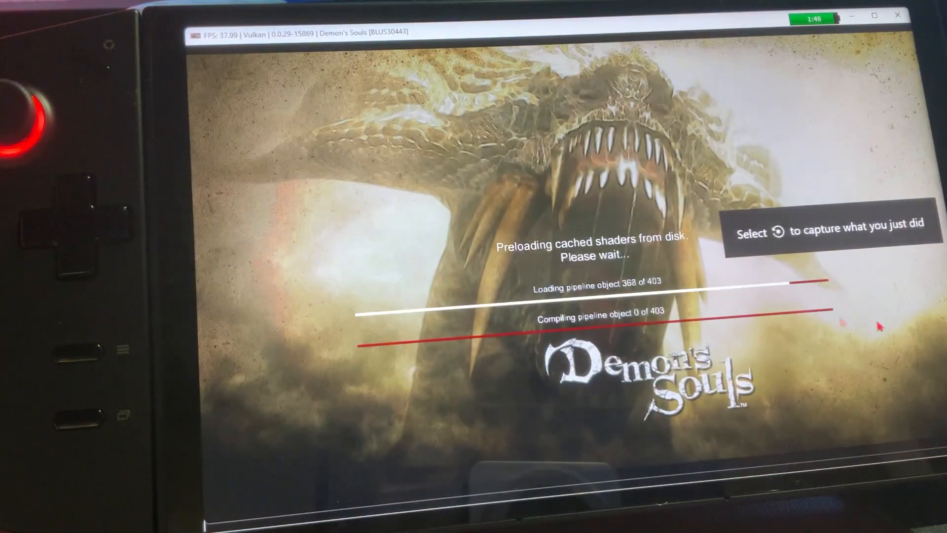